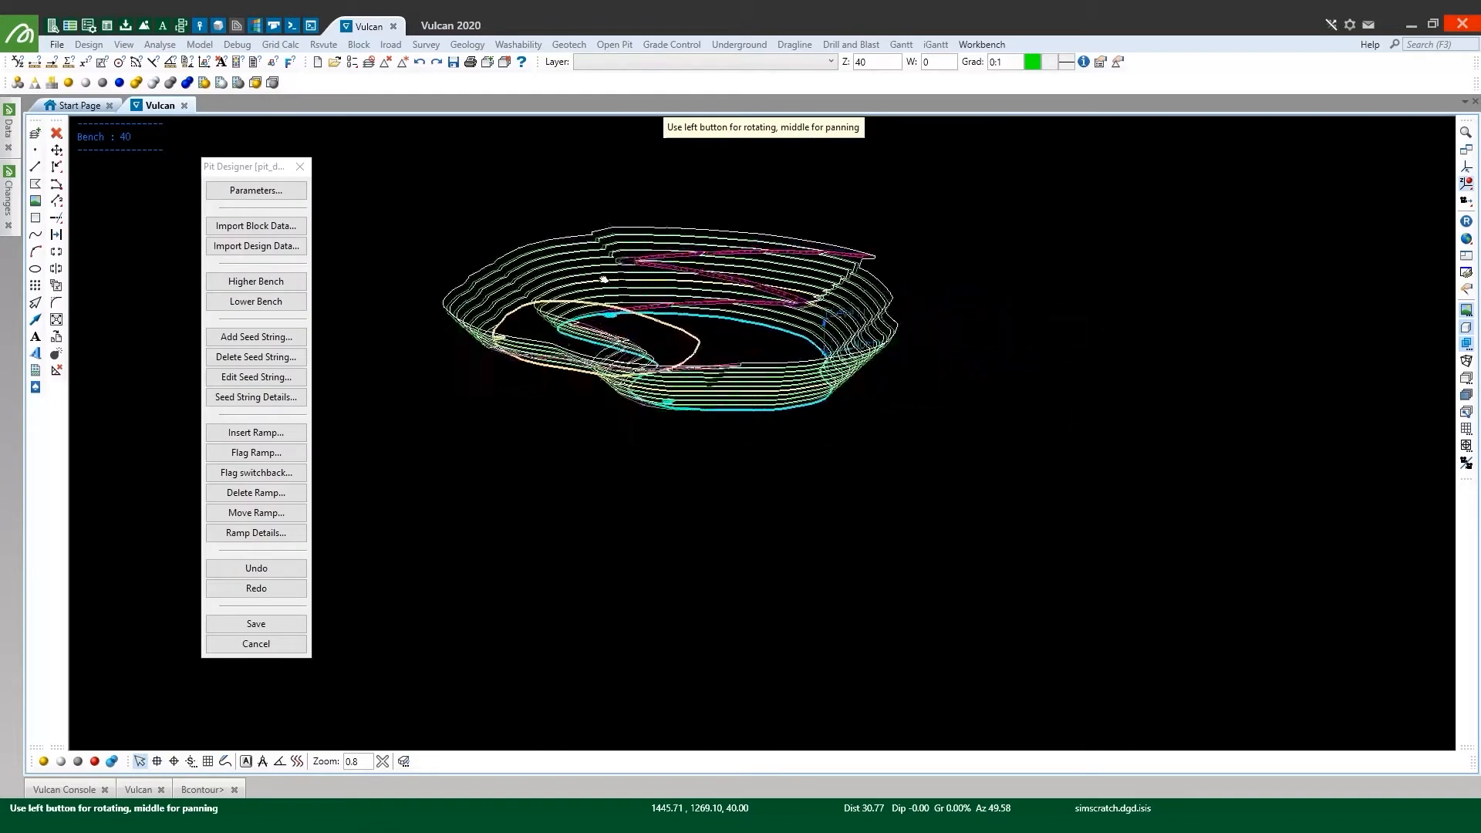
- Bring up the Drillhole Optimiser Editor's Optimisation page with anisotropy, constraints and three budgets
drag(605, 283, 675, 307)
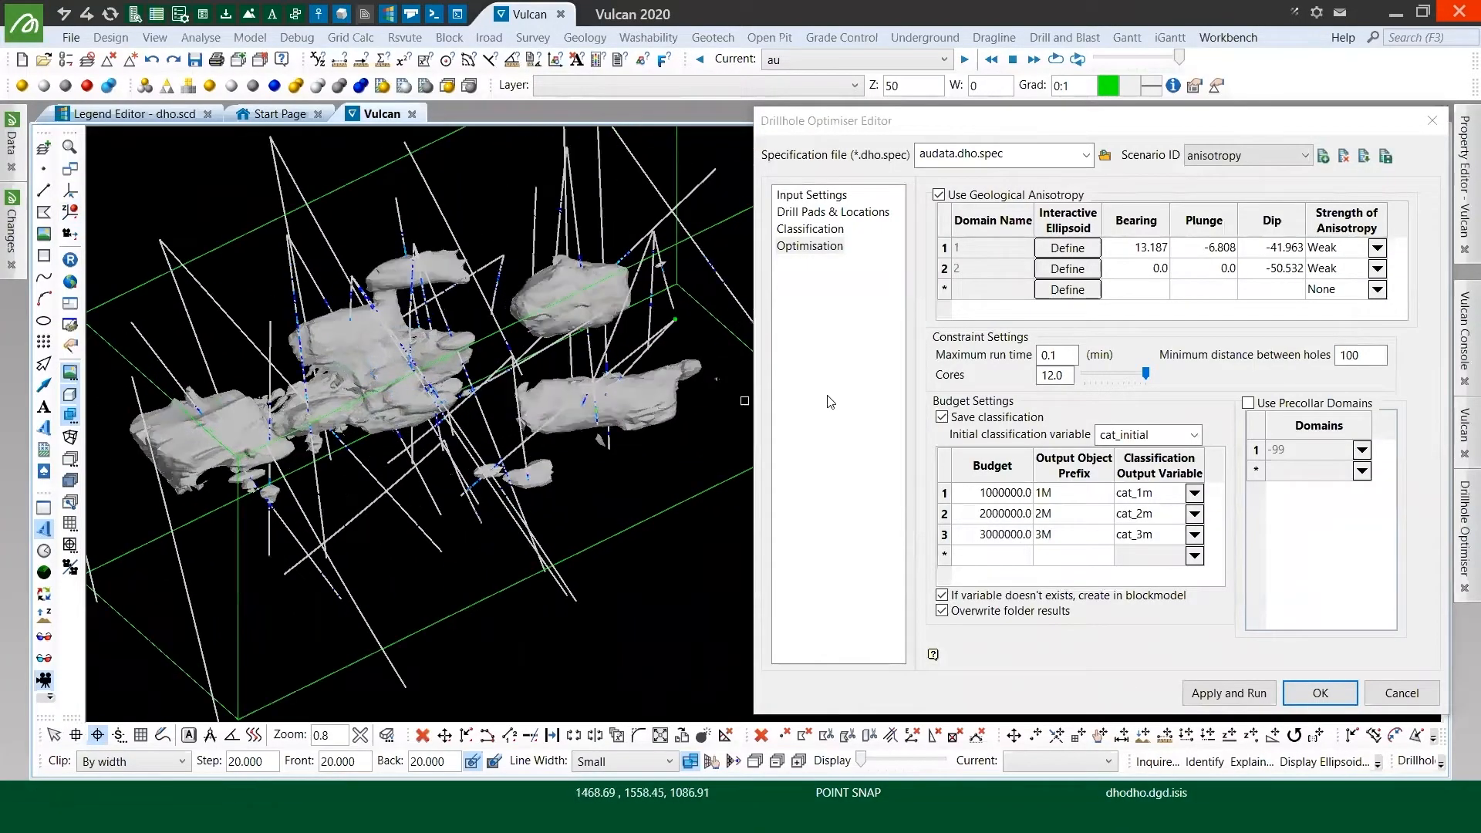
click(1229, 693)
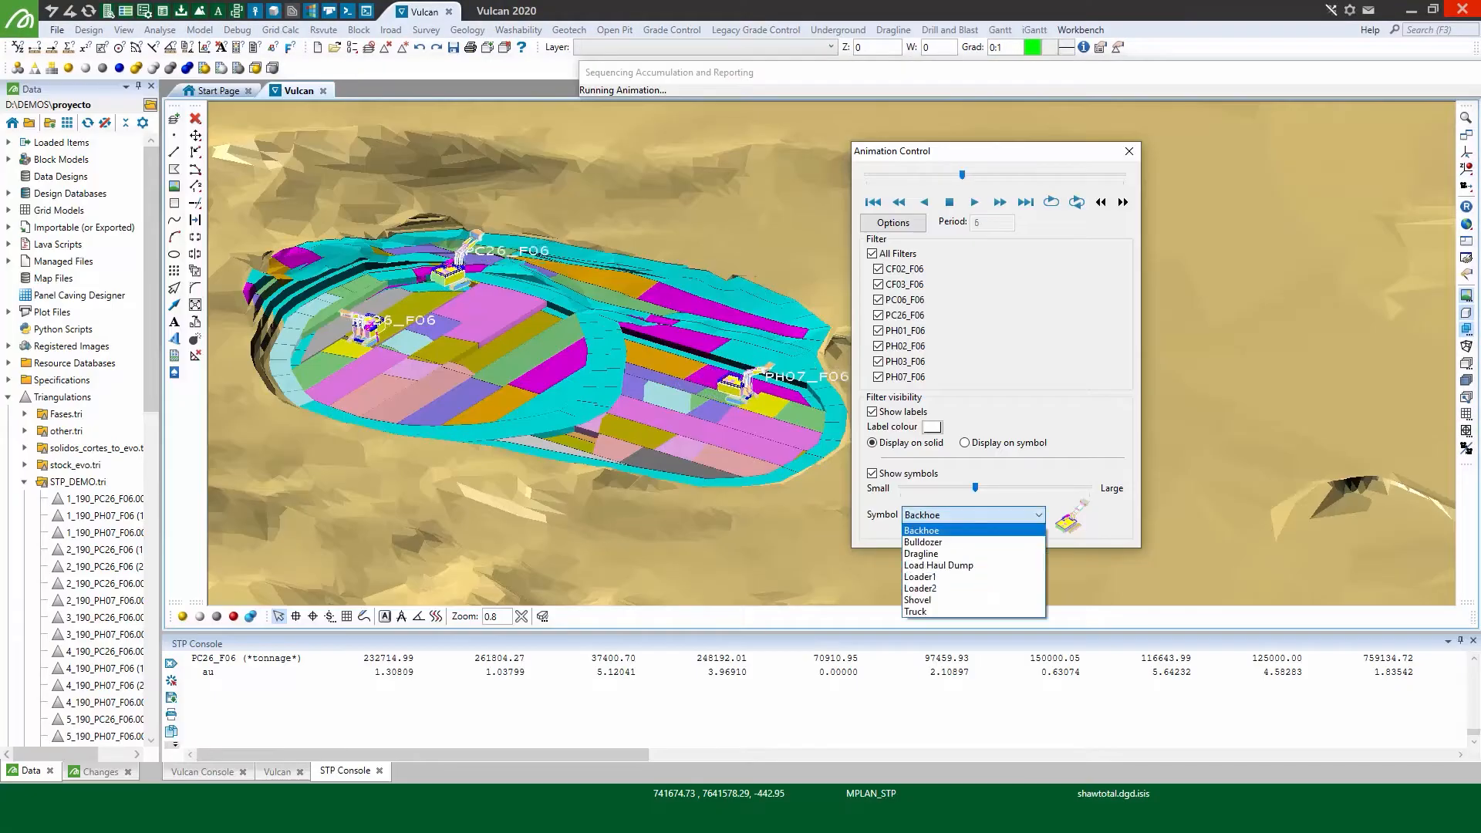
- Choose a different machine symbol for the equipment in Animation Control
click(916, 600)
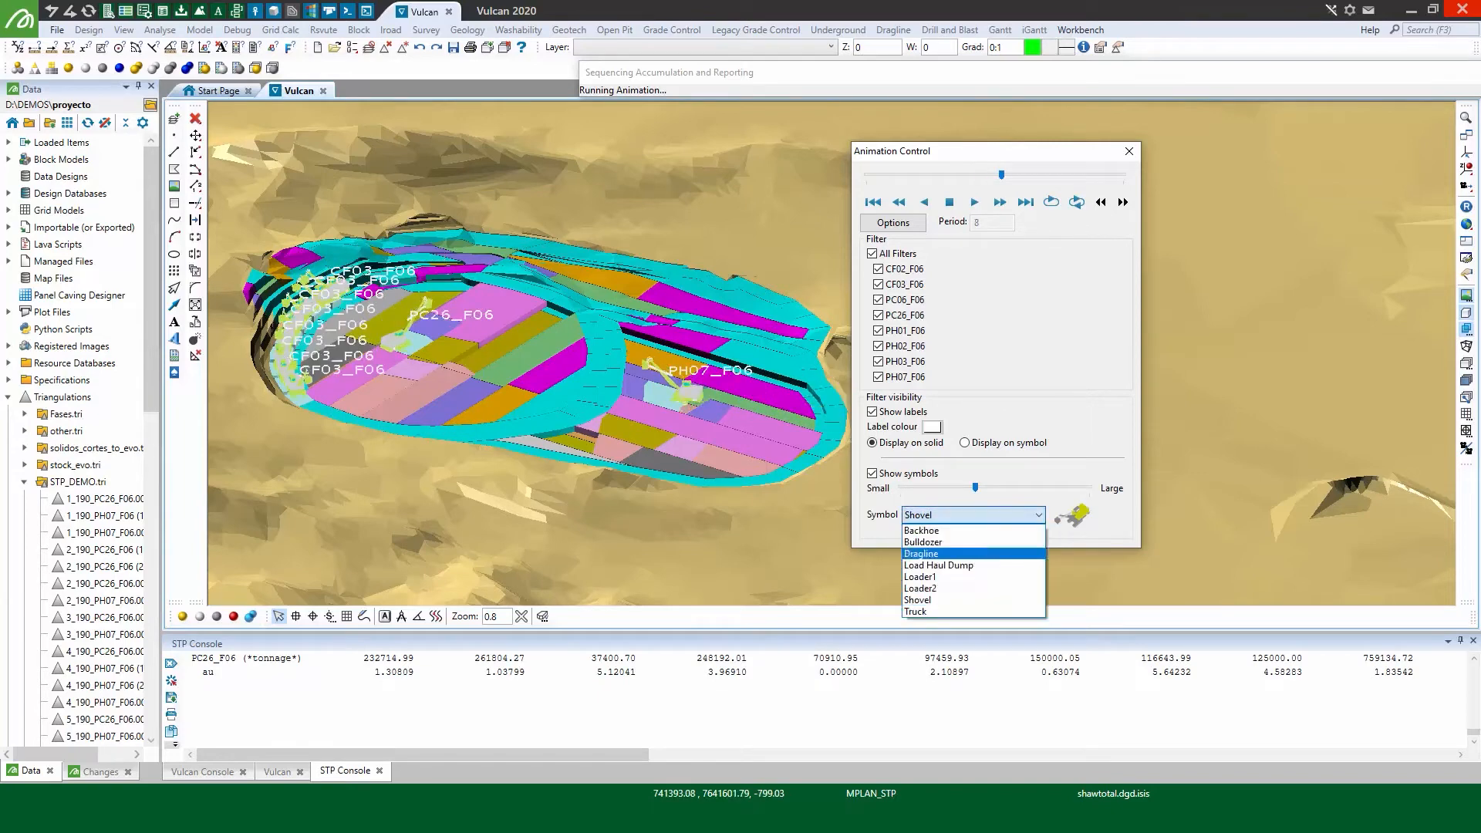
click(921, 554)
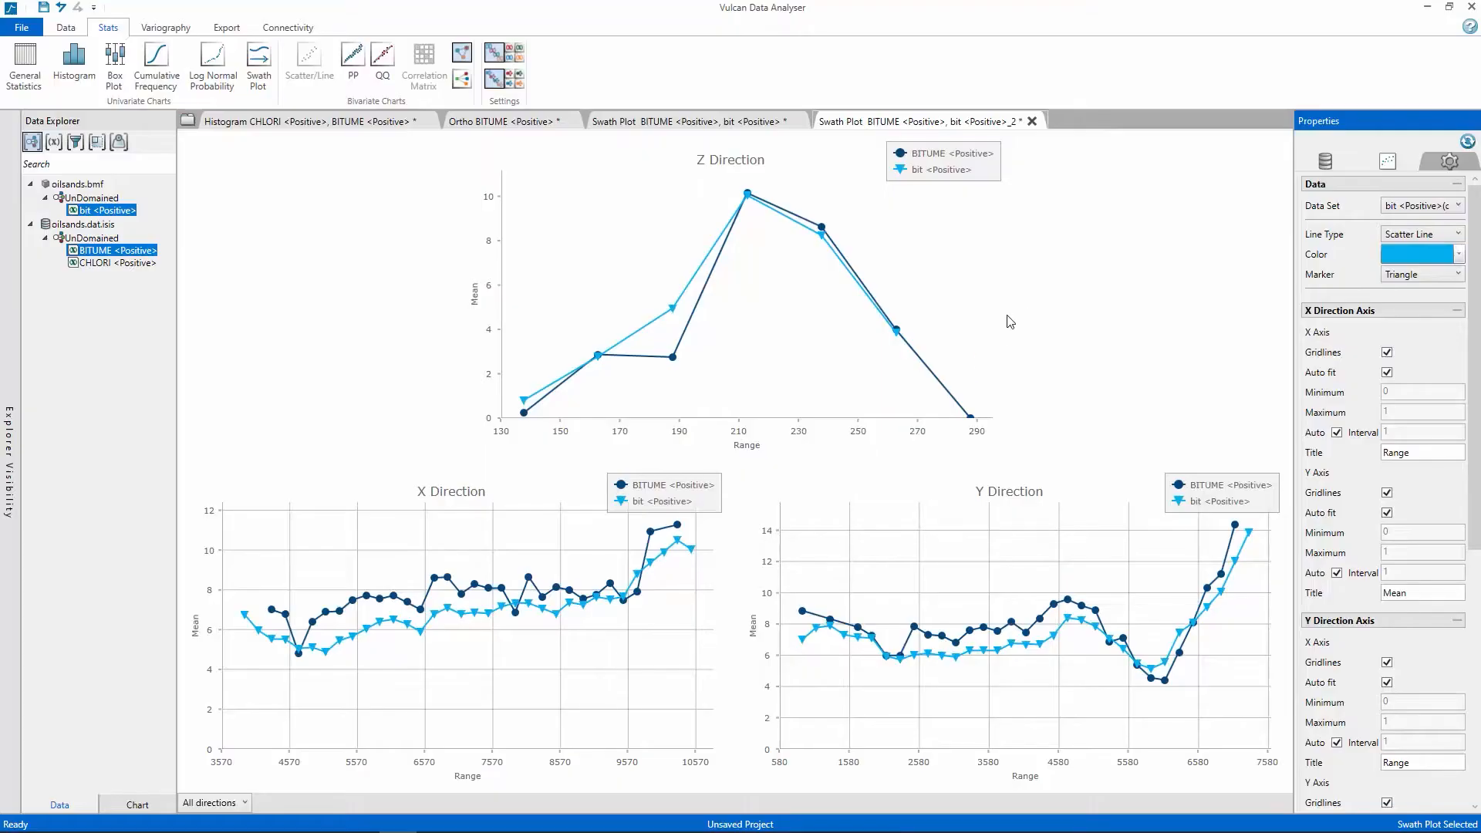
- Bring up the swath plot options for the BITUME mean comparison chart
right_click(1010, 321)
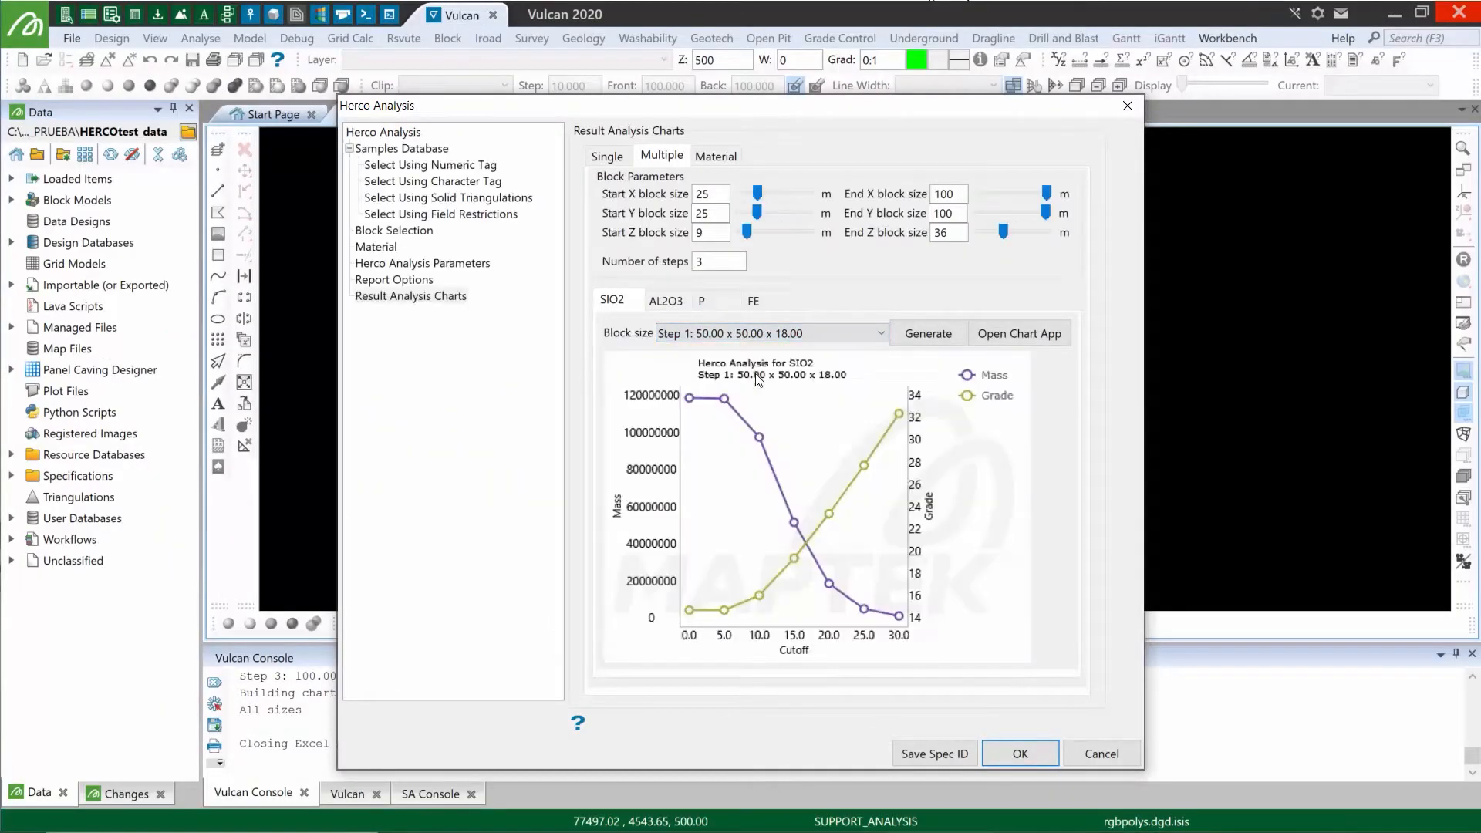
- Show the SIO2 Herco chart in its own window and copy it to the clipboard
click(1019, 332)
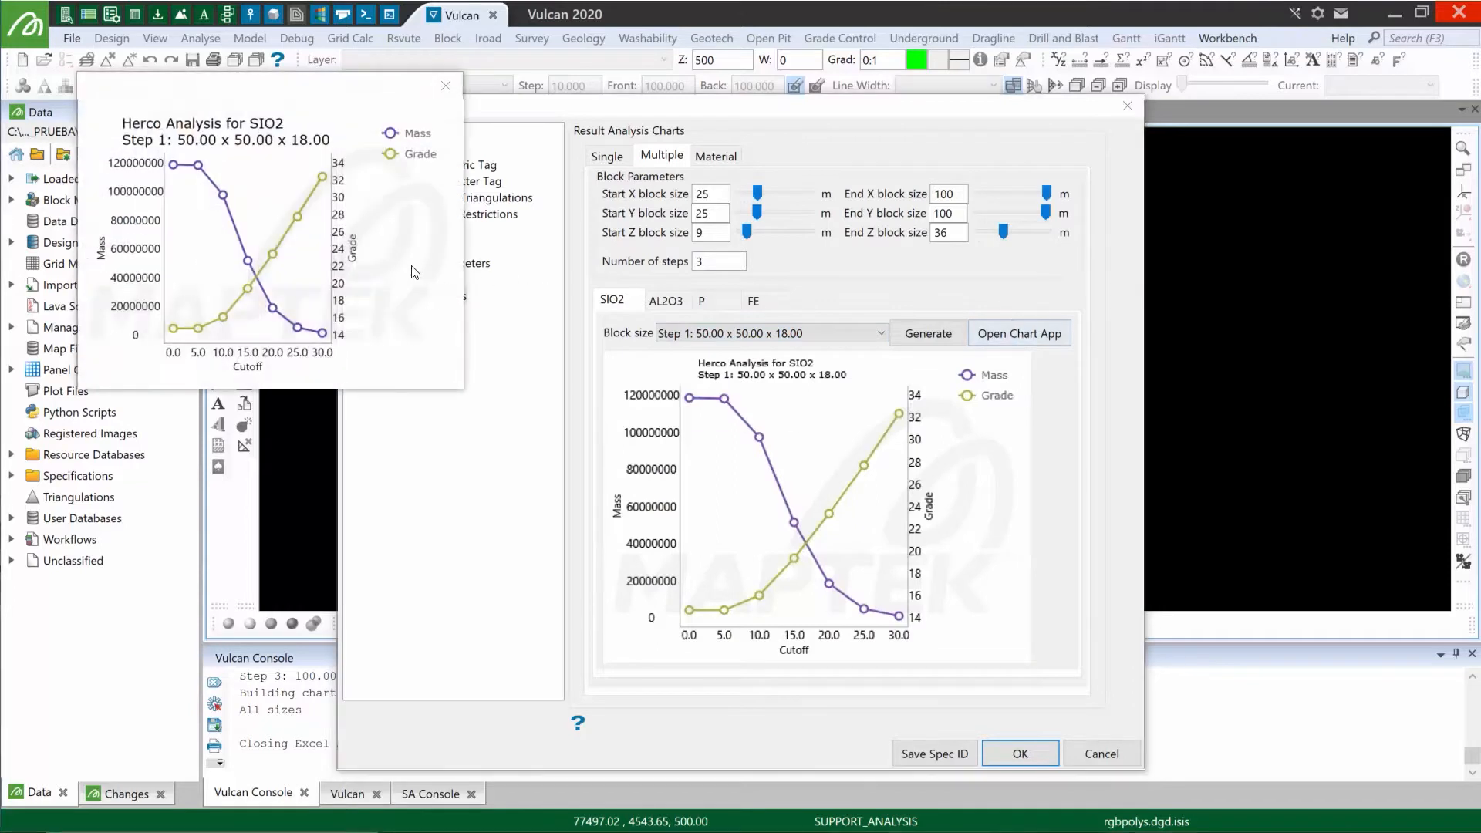
right_click(411, 273)
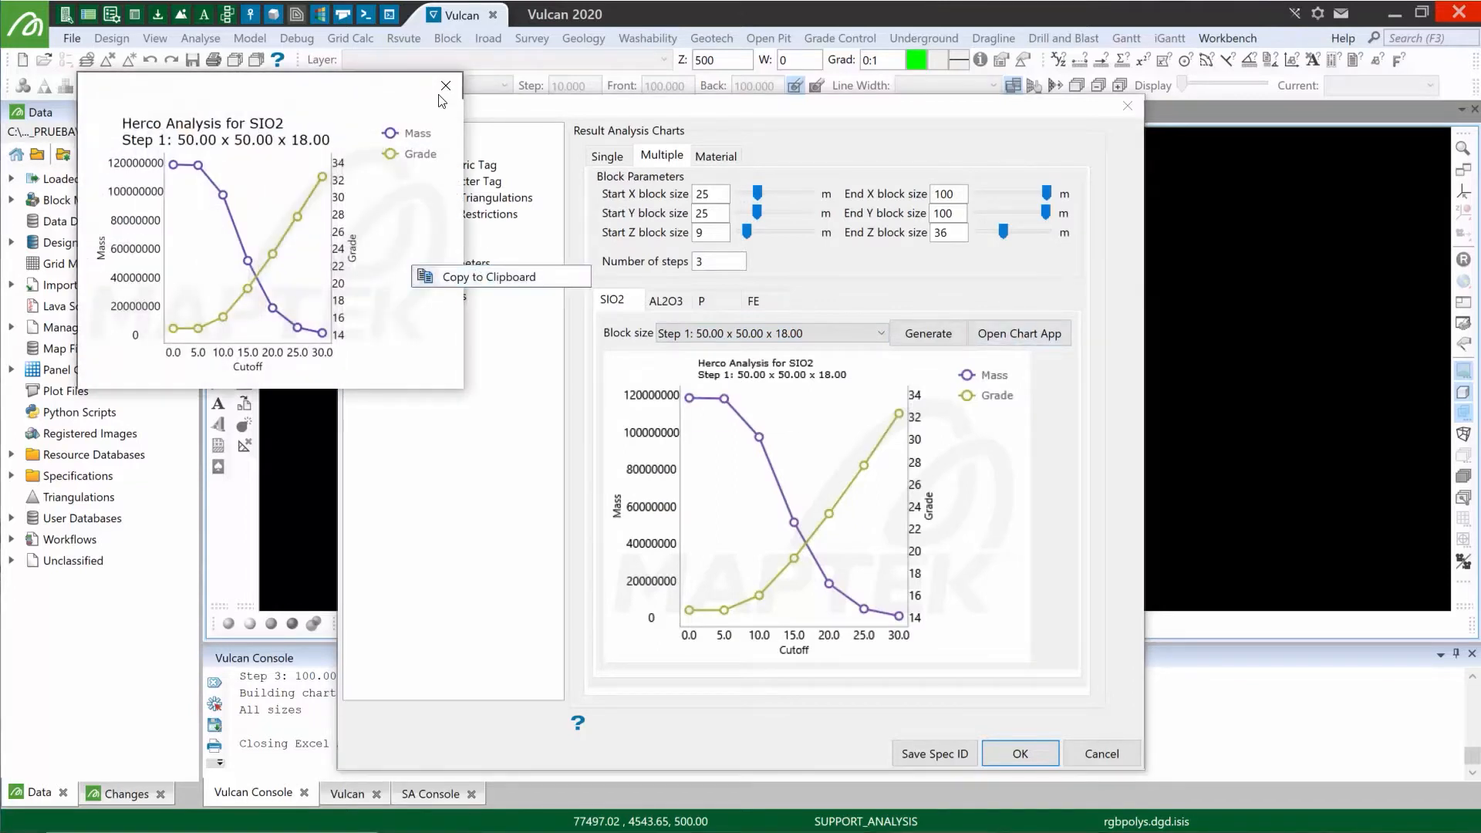
click(445, 86)
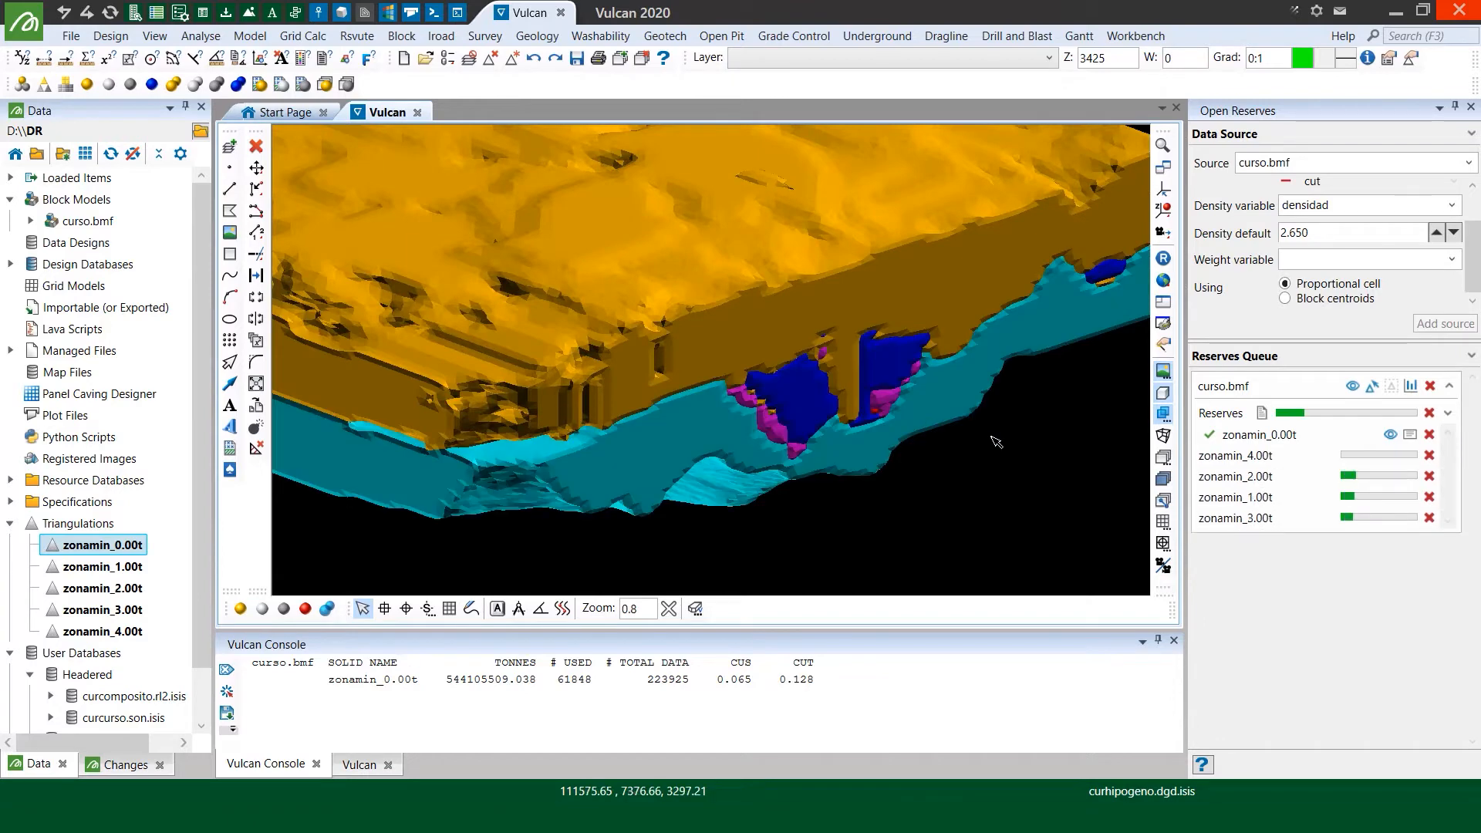
- Run the reserves queue for the zonamin solids against curso.bmf
click(1410, 386)
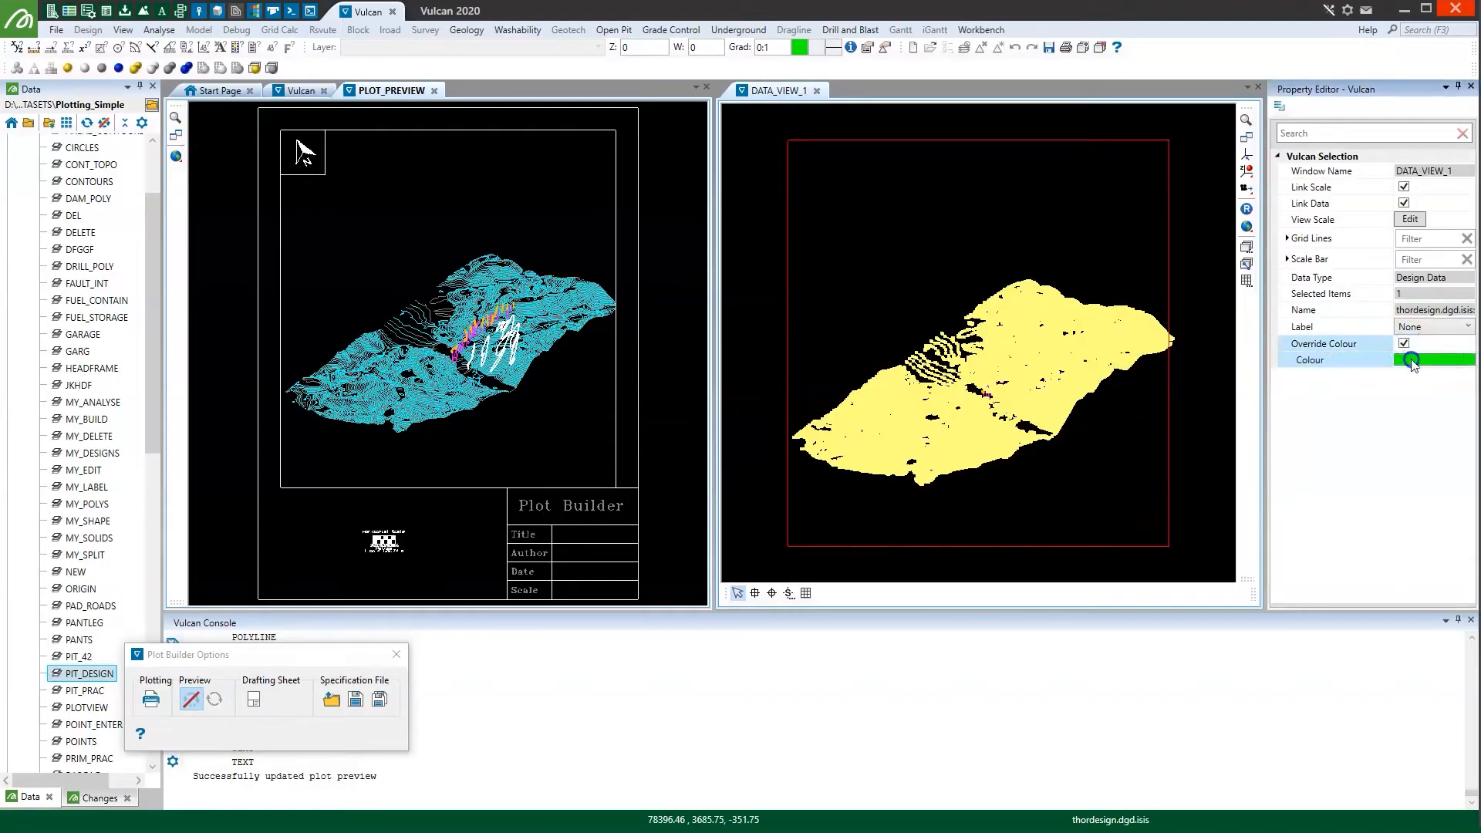
- Pick a new override colour for the design in the plot's data view
click(1431, 360)
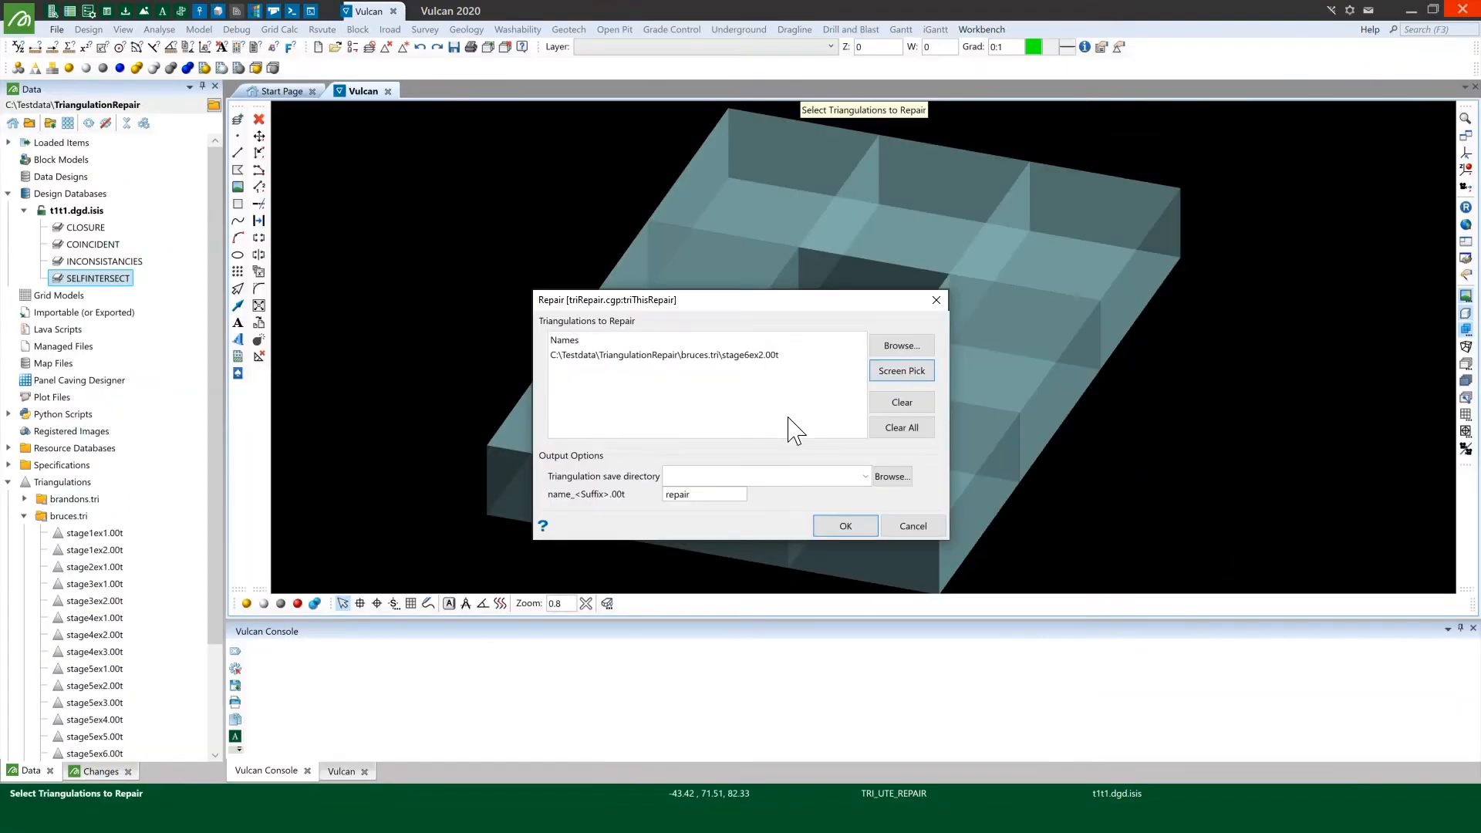
mouse_move(819, 545)
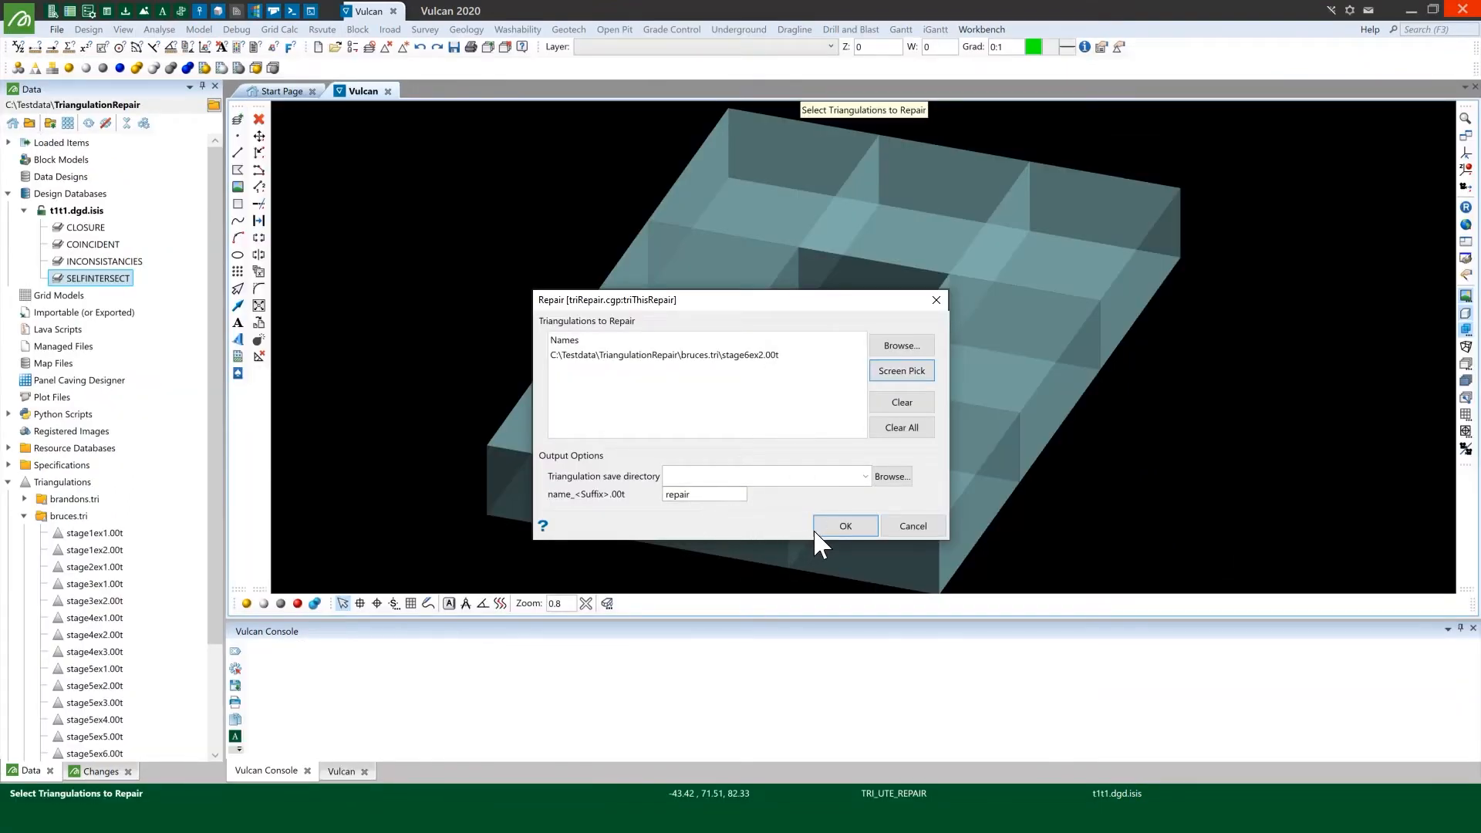
- Run the repair on stage6ex2.00t with the 'repair' suffix
click(843, 526)
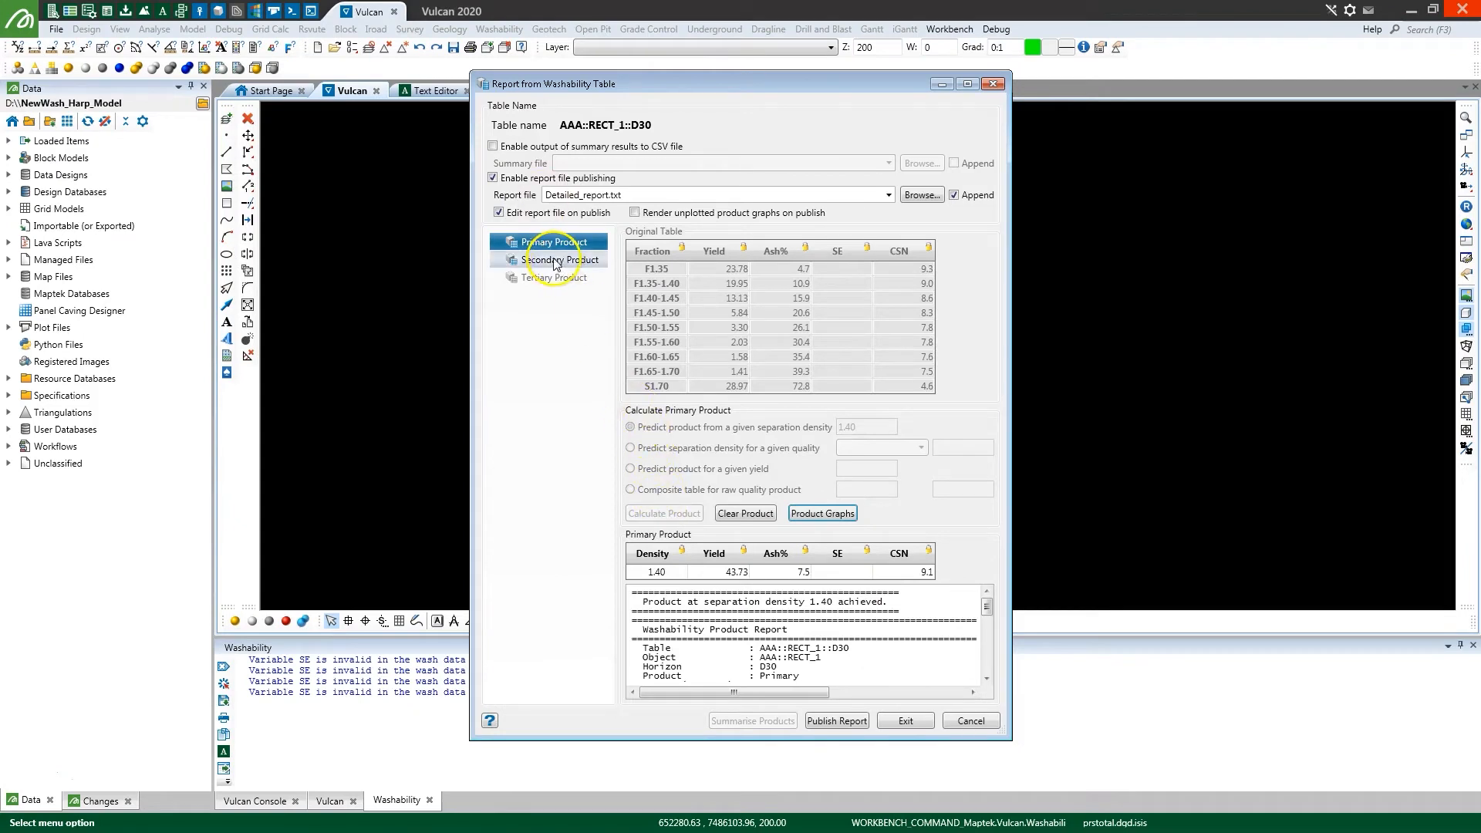
- Review the Secondary Product residual table targeting 17.0 Ash% against the Primary Product results
click(561, 260)
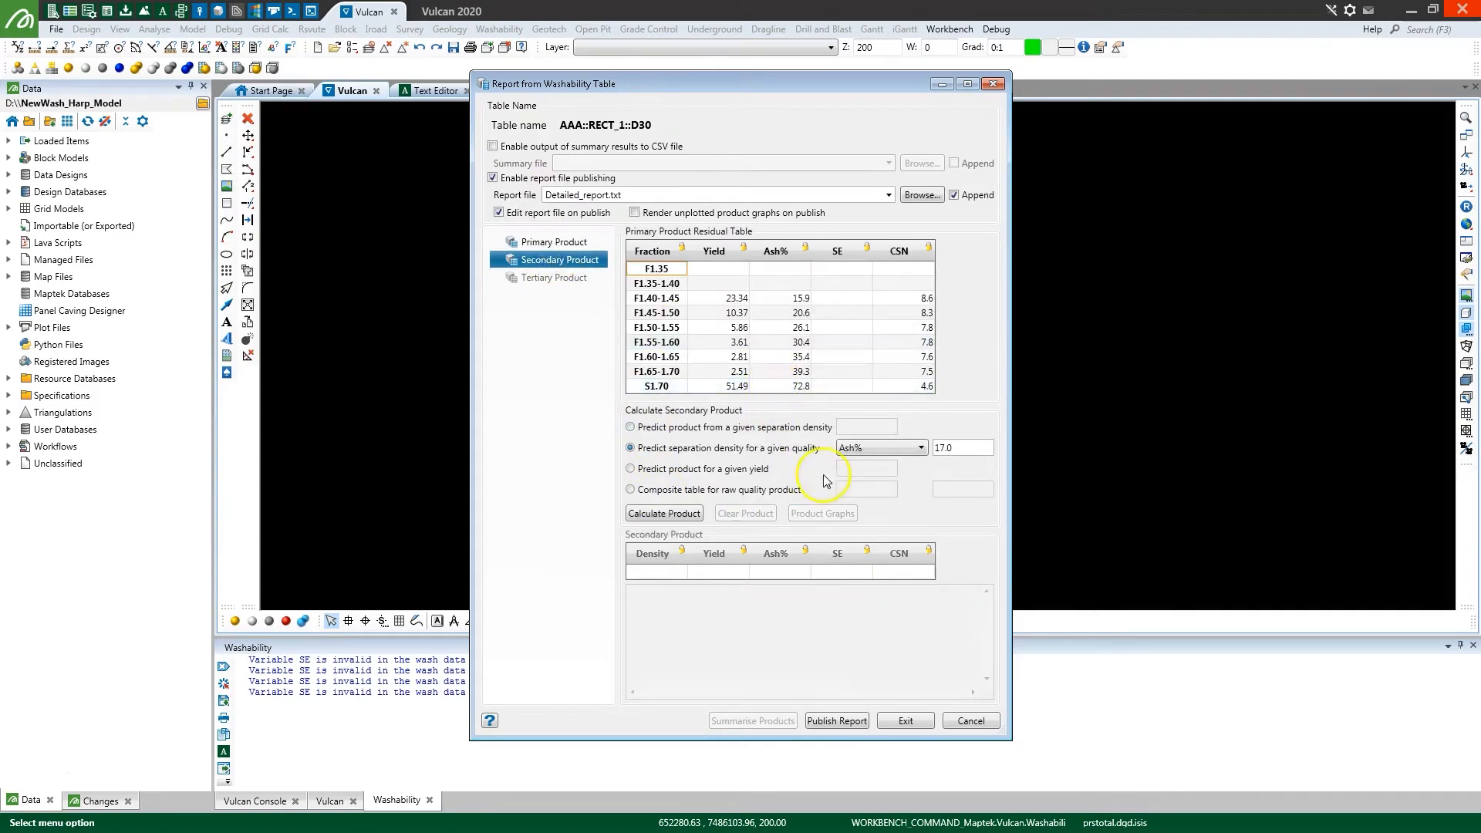
click(552, 241)
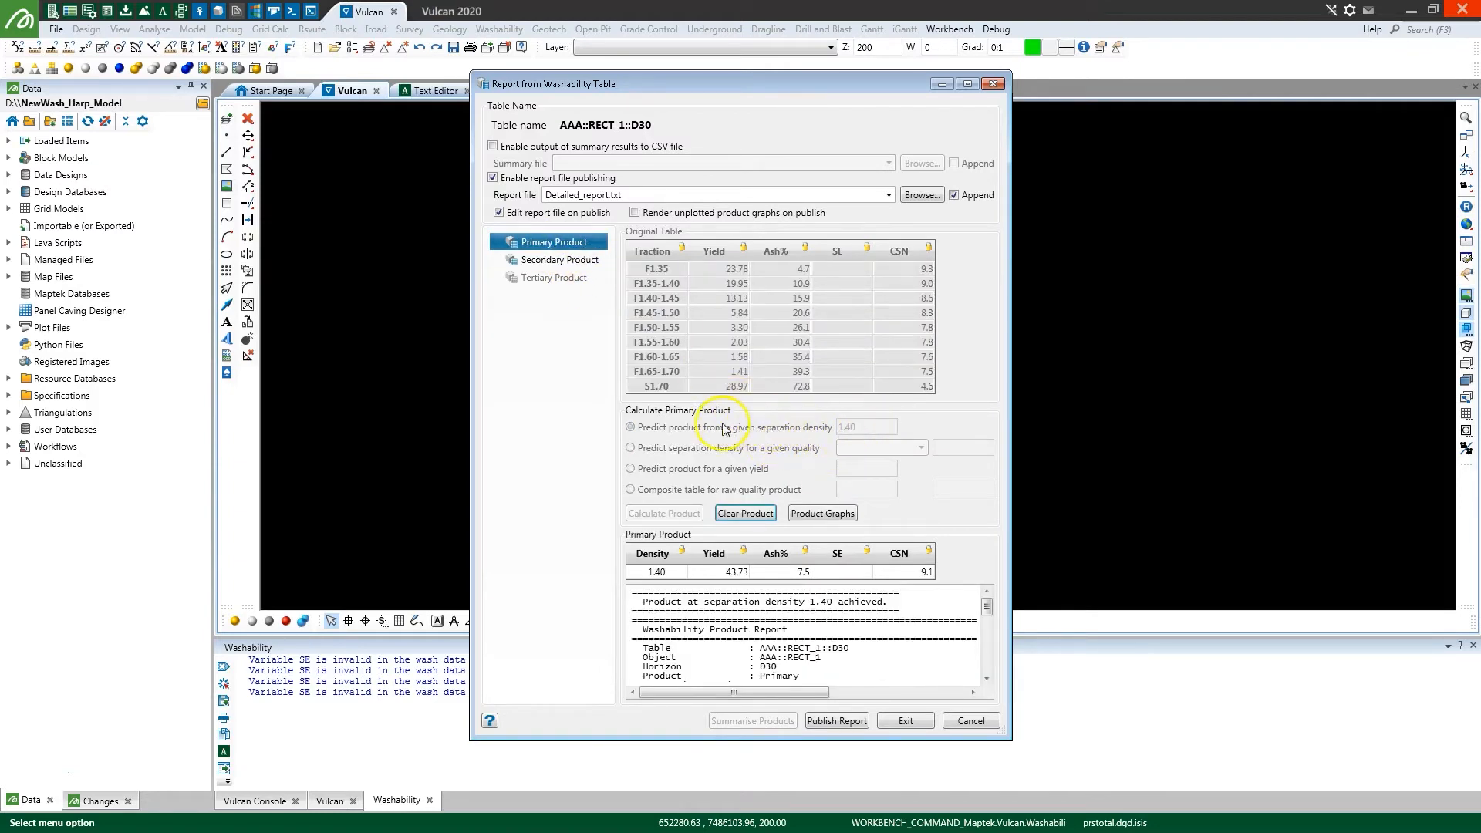
mouse_move(850, 438)
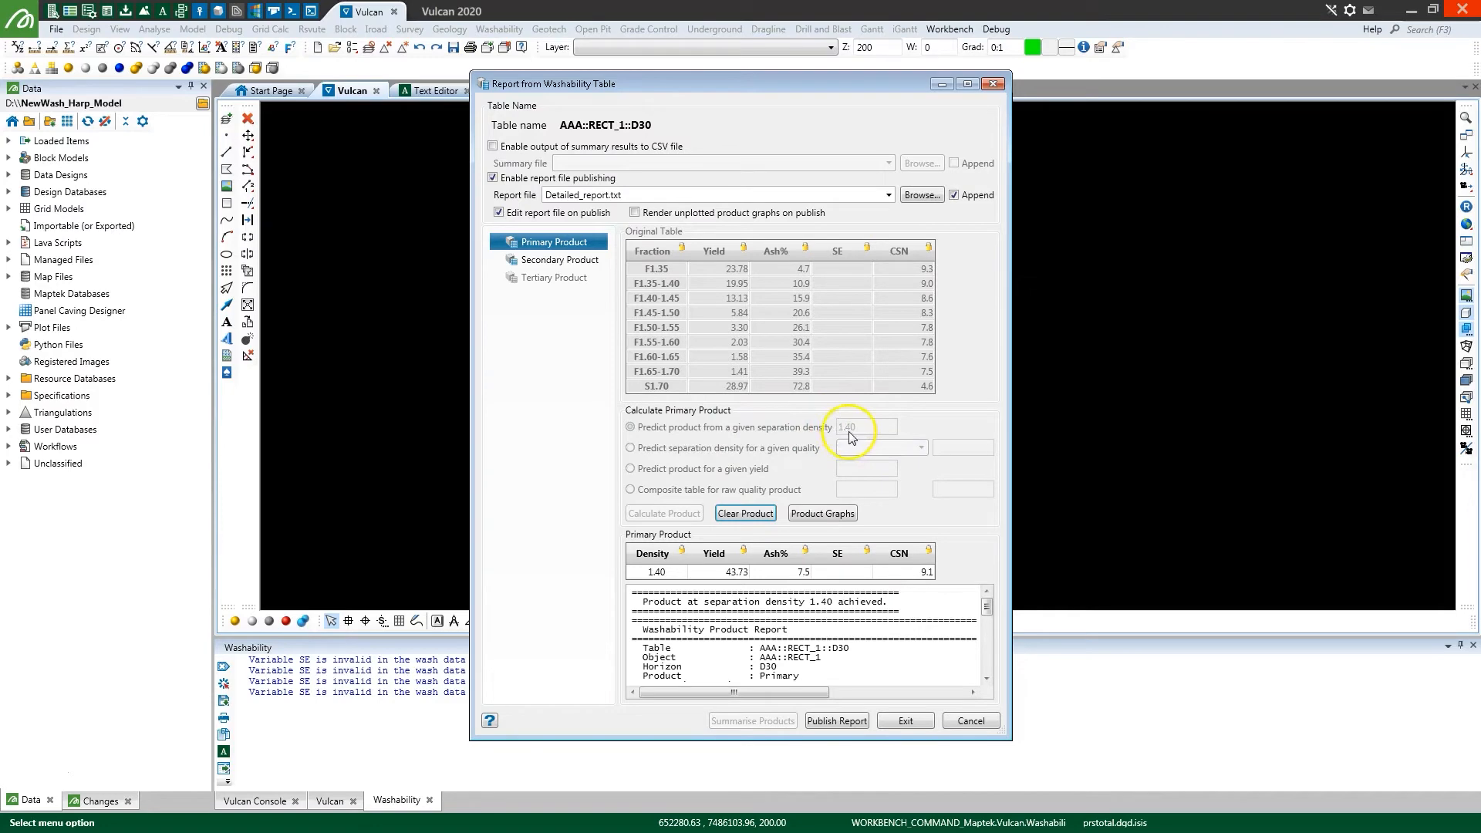
click(560, 260)
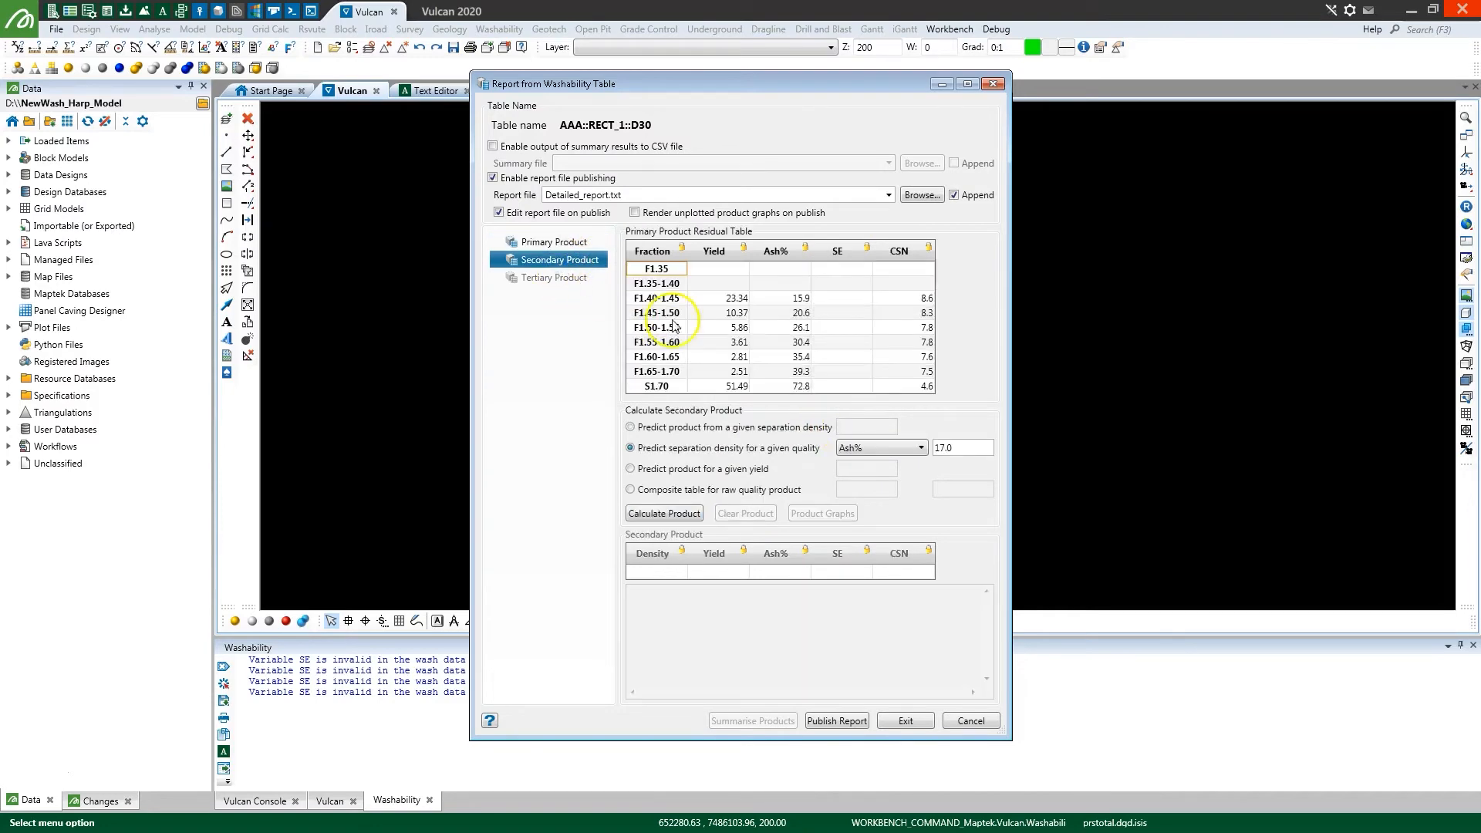